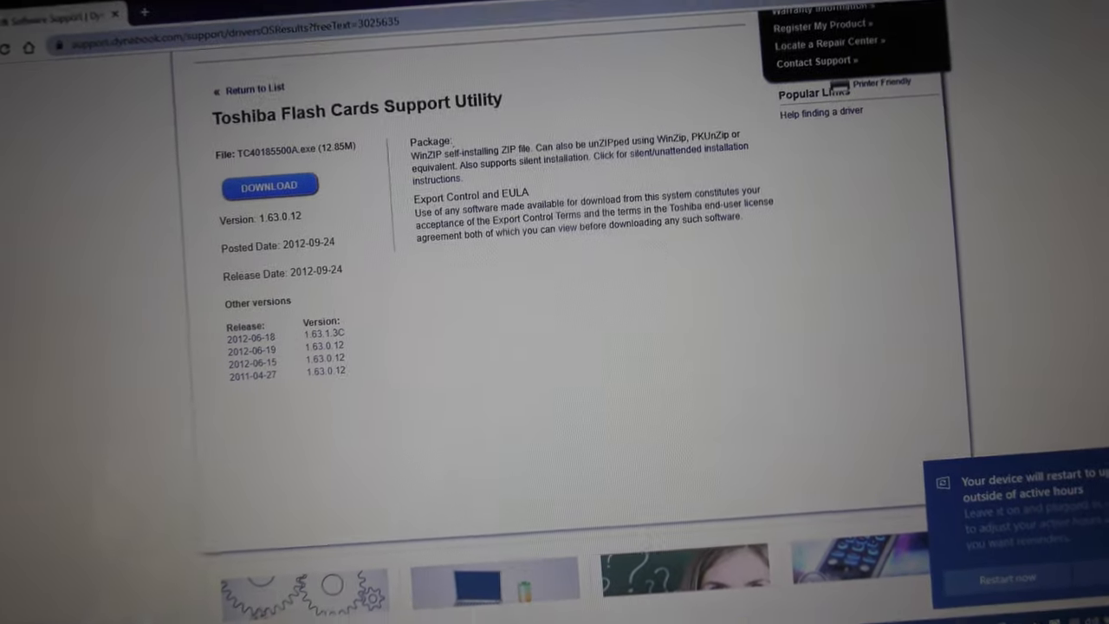
Return from the Flash Cards Support Utility download page to the Drivers & Updates list
{"action": "left_click", "coordinate": [270, 185]}
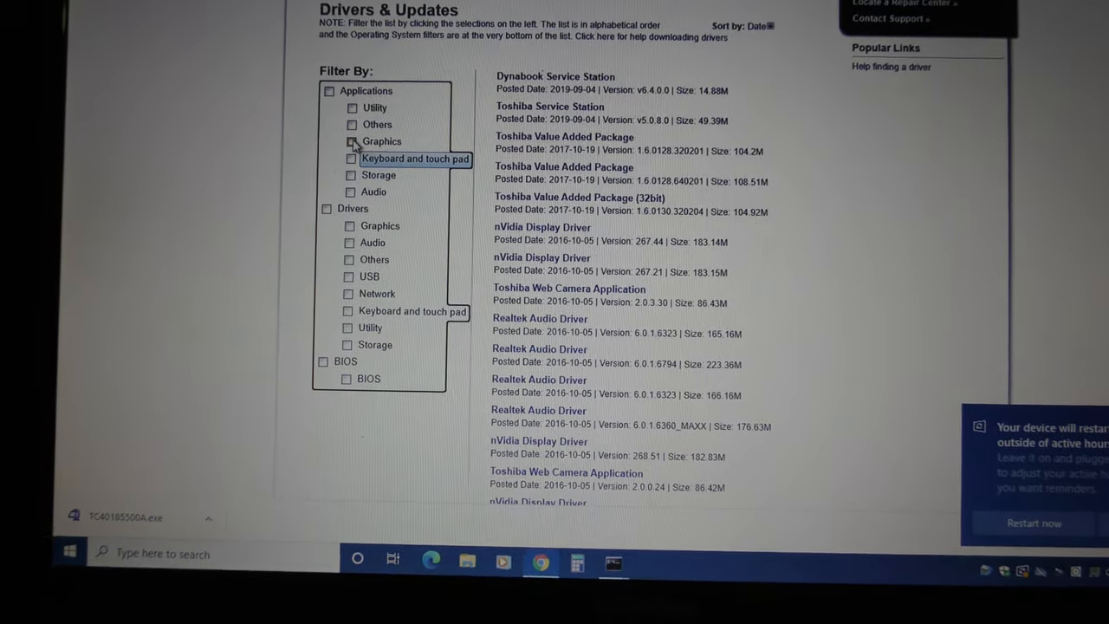
Filter applications to 'Keyboard and touch pad' and open the Toshiba Function Key entry
{"action": "left_click", "coordinate": [351, 160]}
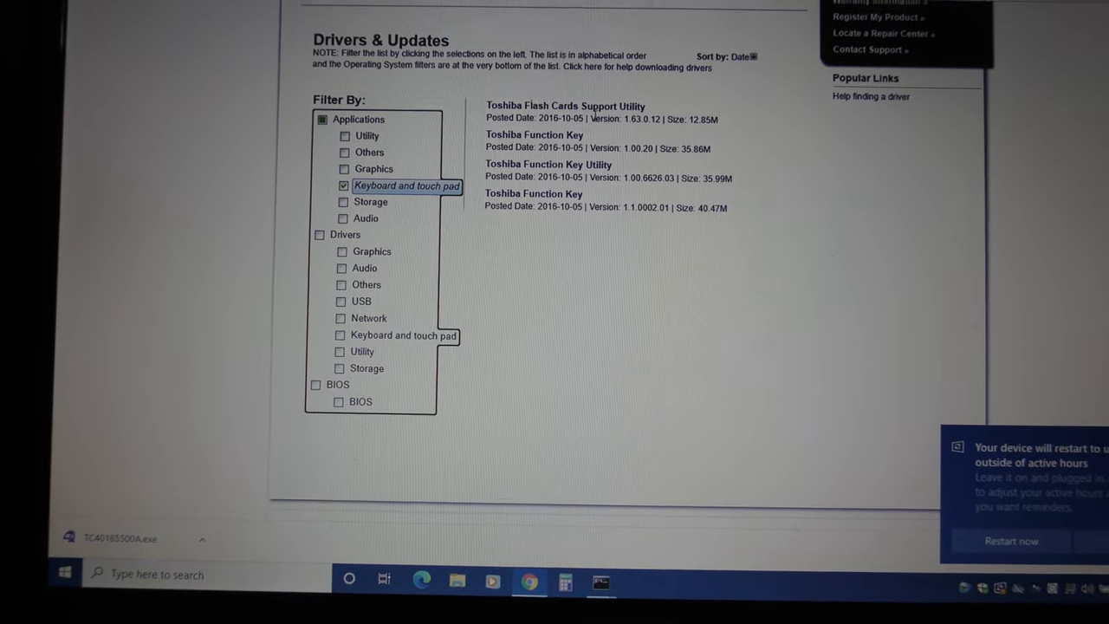
{"action": "left_click", "coordinate": [533, 194]}
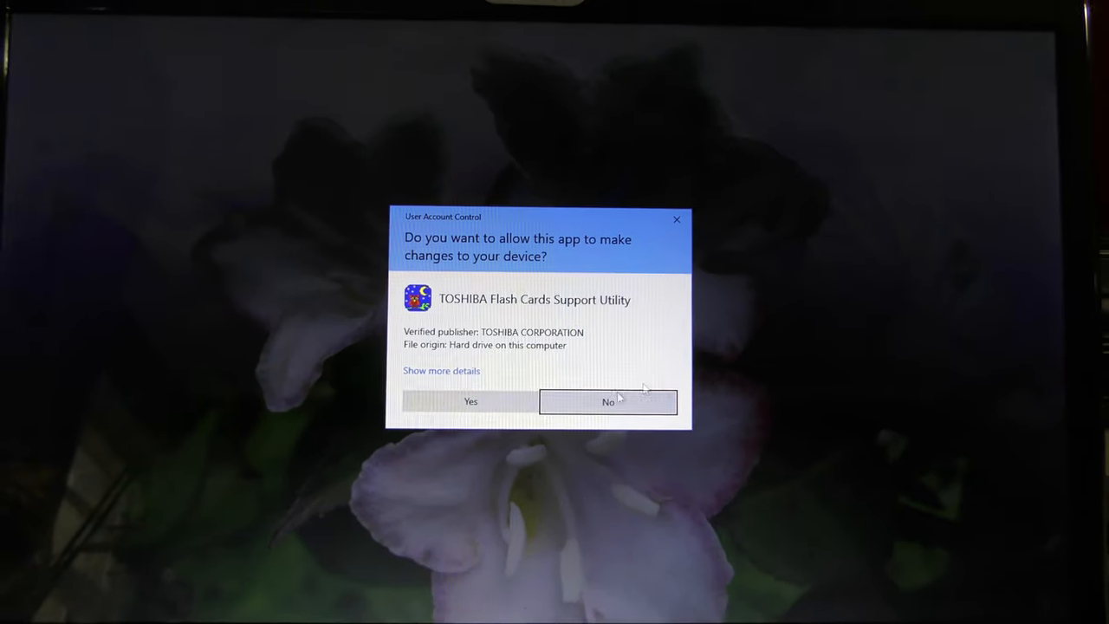
Answer Yes to User Account Control so the Flash Cards utility can make changes
{"action": "left_click", "coordinate": [607, 402]}
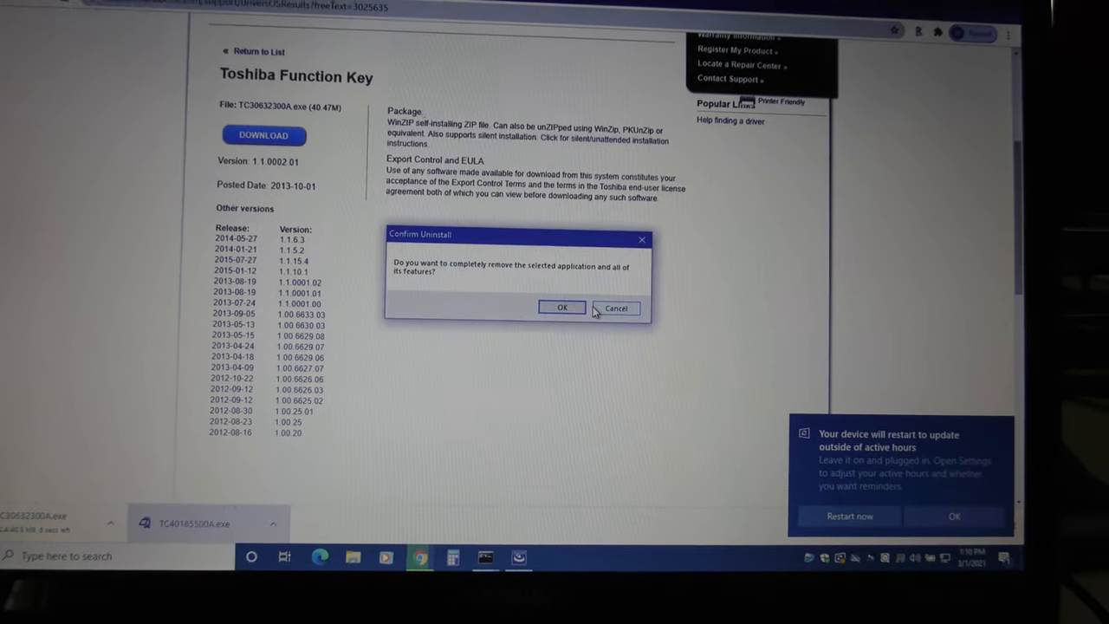
Confirm uninstalling all Flash Cards features and choose to restart the computer later
{"action": "left_click", "coordinate": [561, 309]}
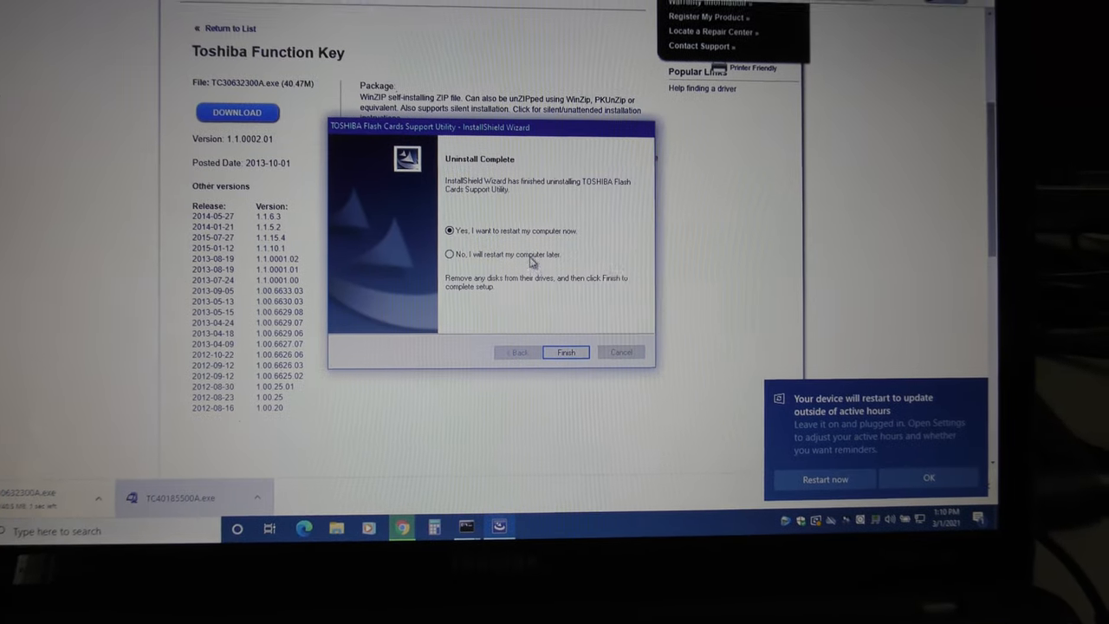
{"action": "left_click", "coordinate": [565, 351]}
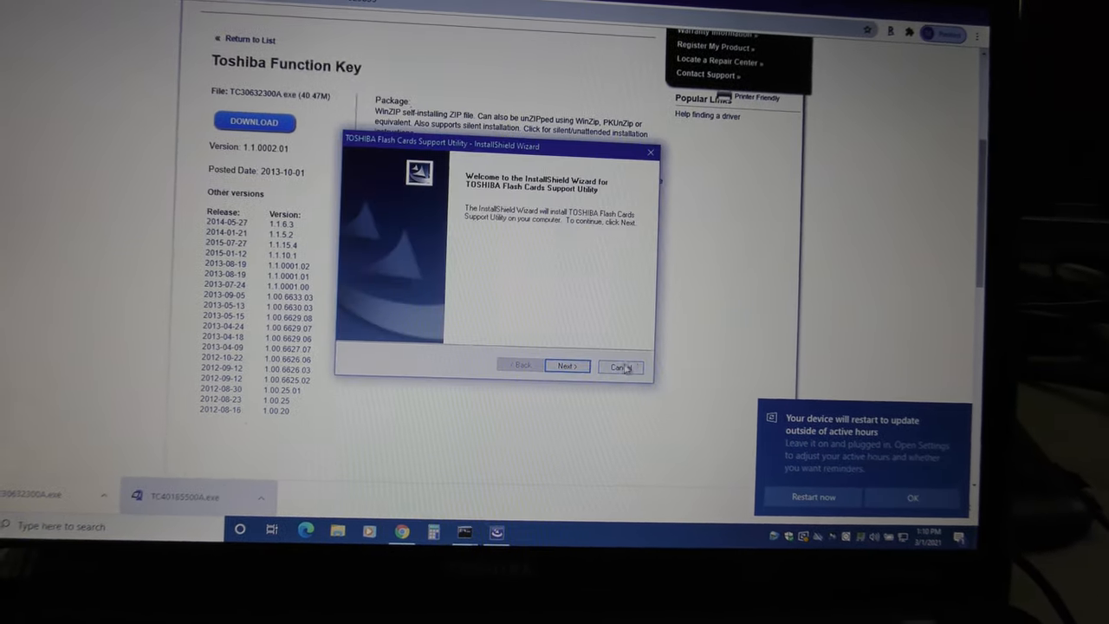
Start the extracted Toshiba Function Key setup from the Toshiba Archive Extractor
{"action": "left_click", "coordinate": [620, 365]}
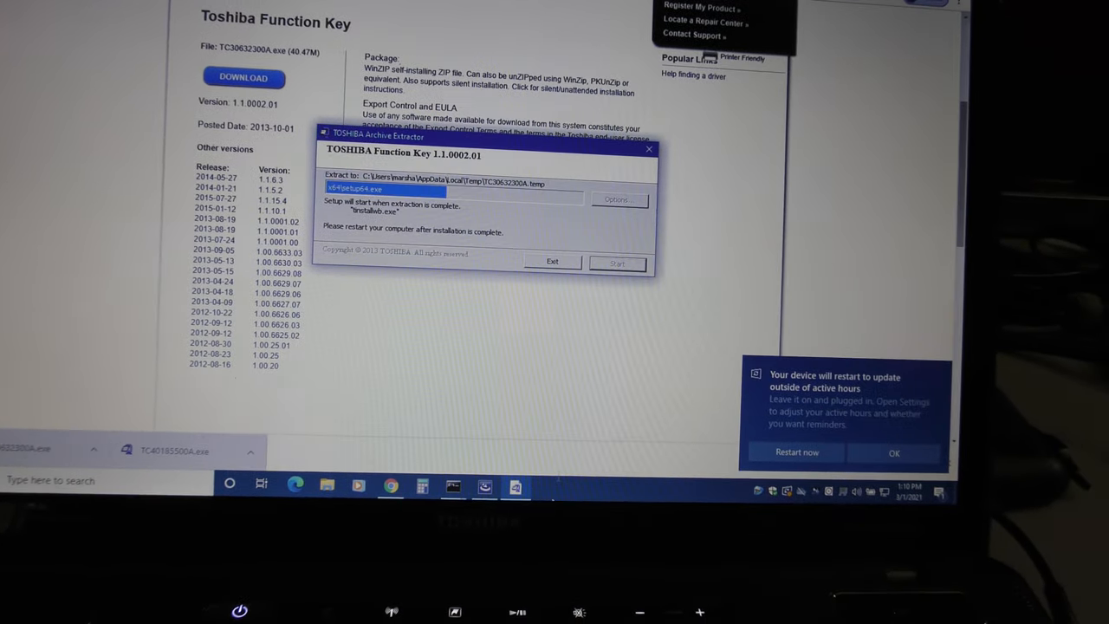
{"action": "left_click", "coordinate": [617, 264]}
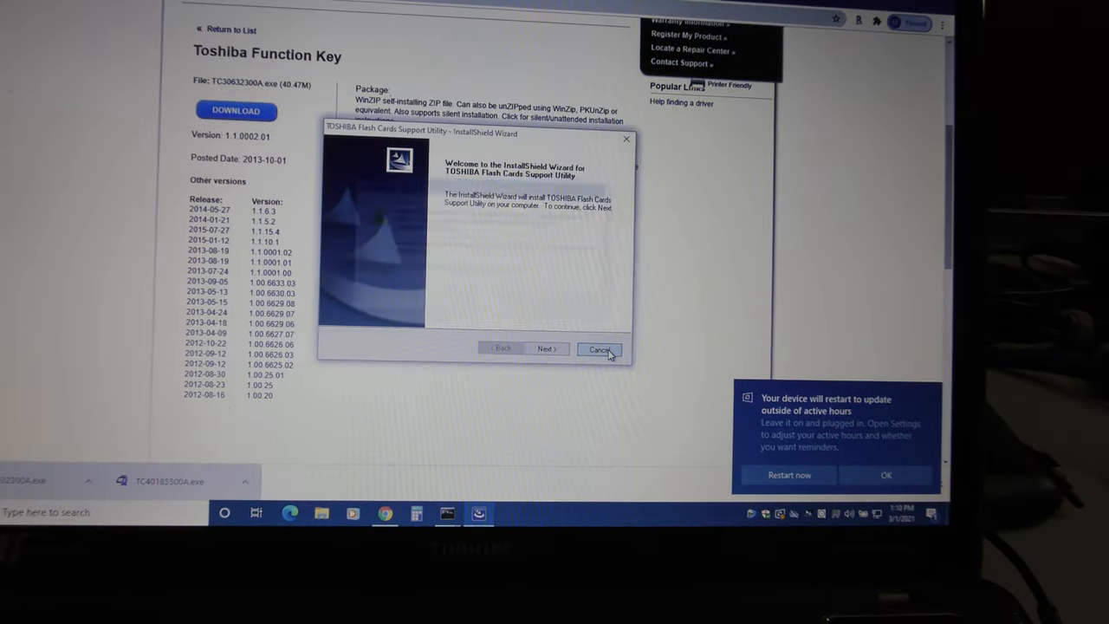
Cancel and exit the Flash Cards setup, then advance the Function Key wizard to installation
{"action": "left_click", "coordinate": [599, 350]}
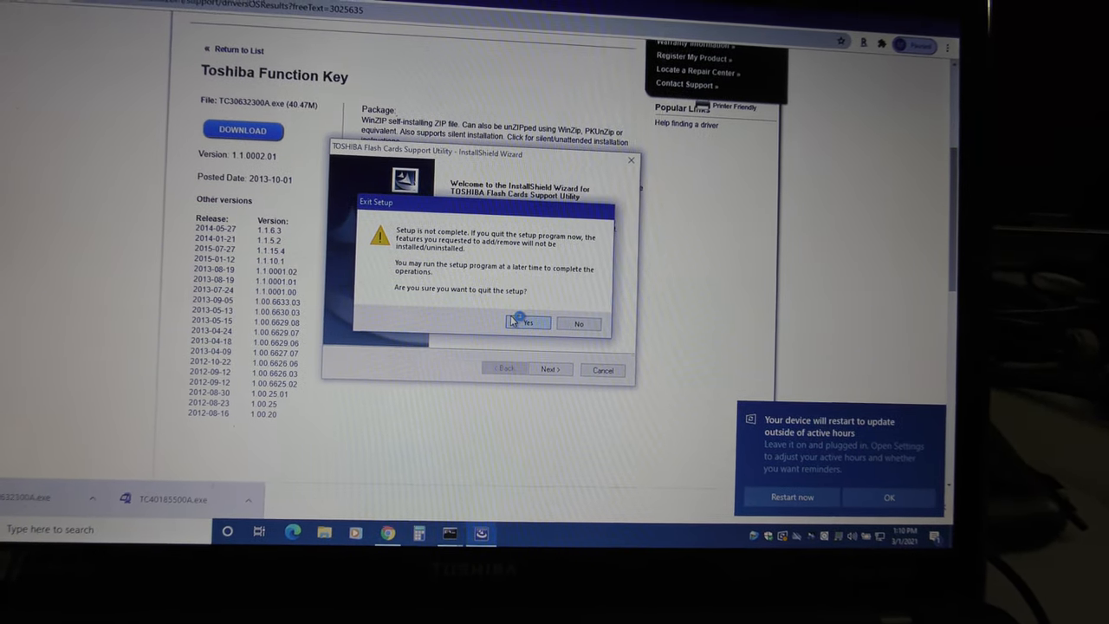
{"action": "left_click", "coordinate": [527, 324]}
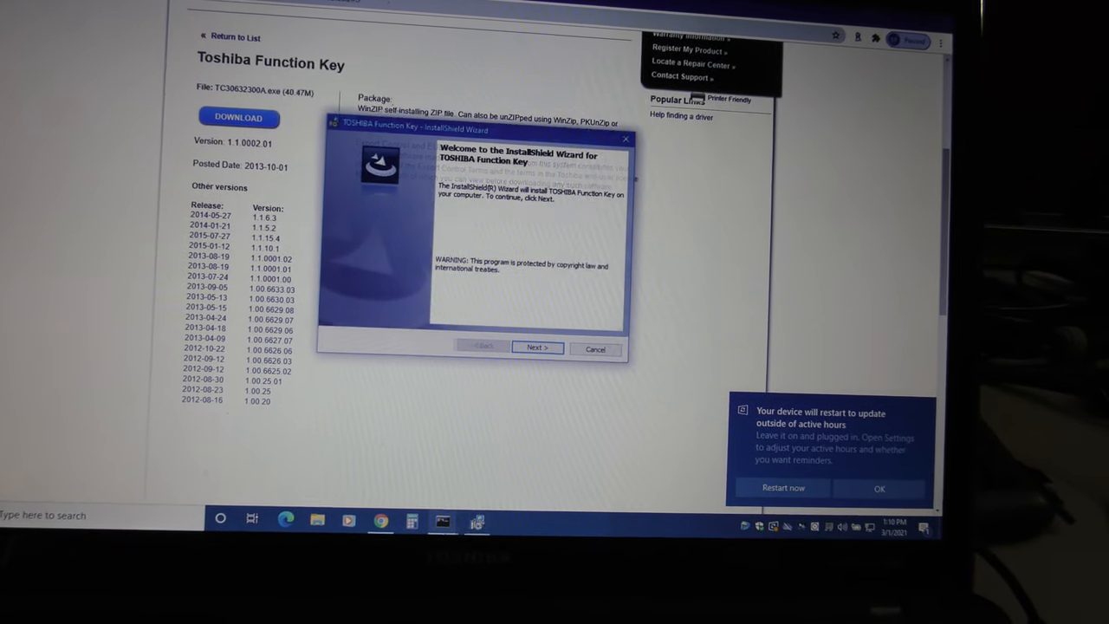
{"action": "left_click", "coordinate": [537, 346]}
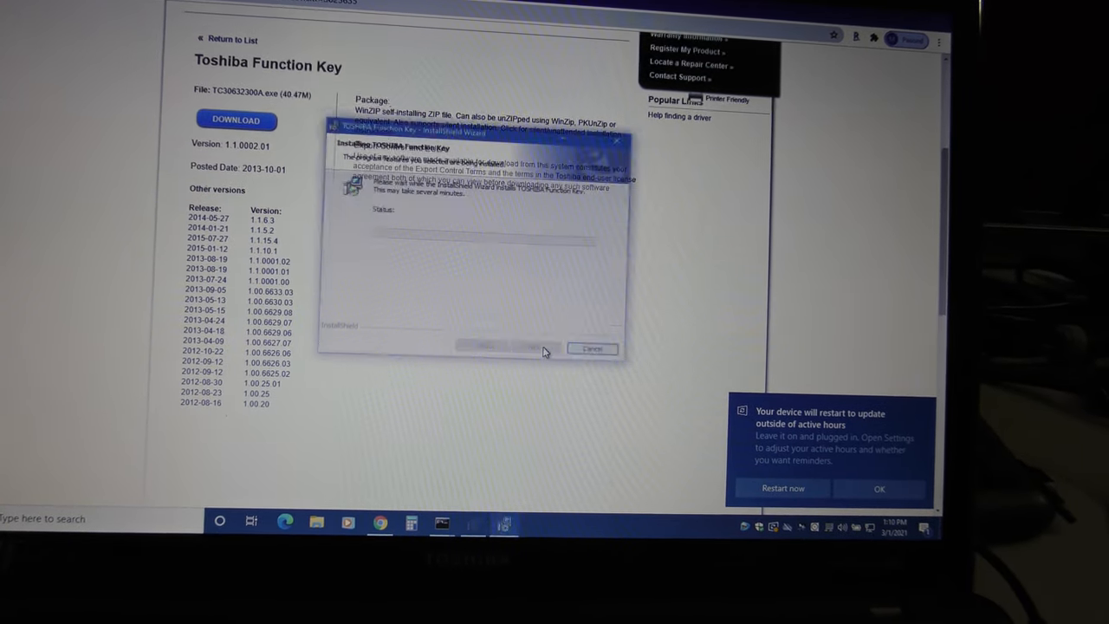